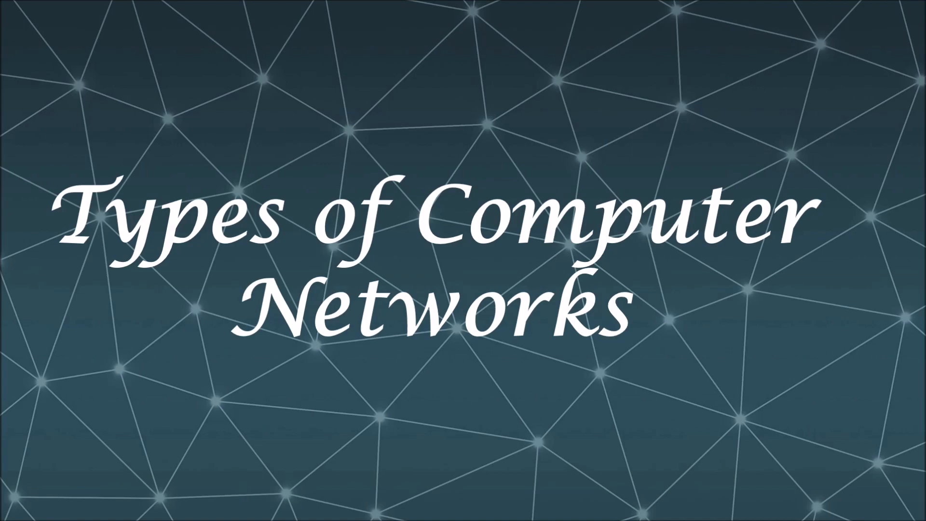
Reveal the Wired and Wireless Personal Area Network bullets on the PAN slide and advance
{"action": "key", "text": "right"}
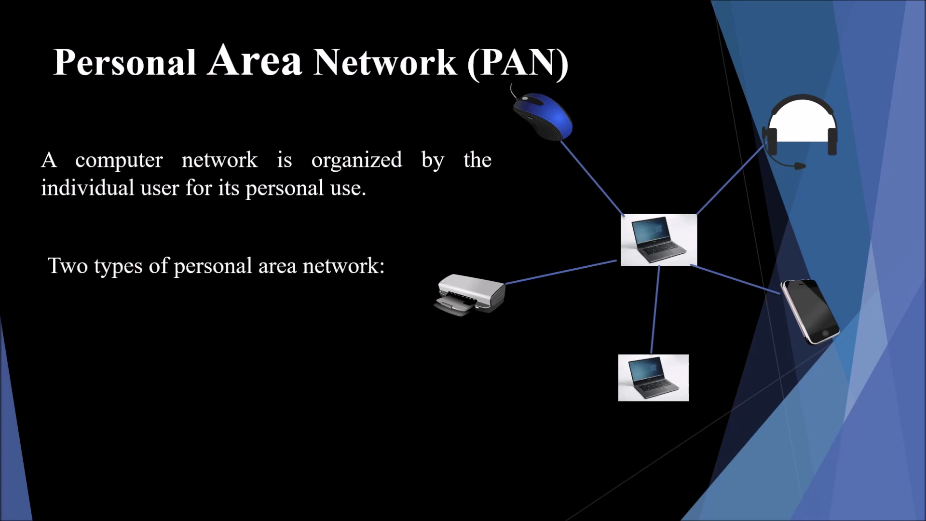
{"action": "type", "text": "Wired Personal Area Network"}
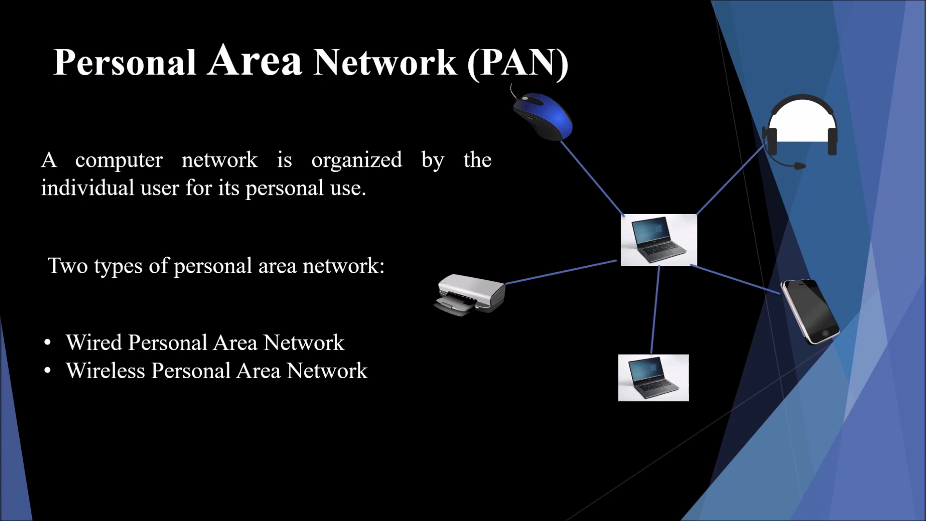
{"action": "key", "text": "Right"}
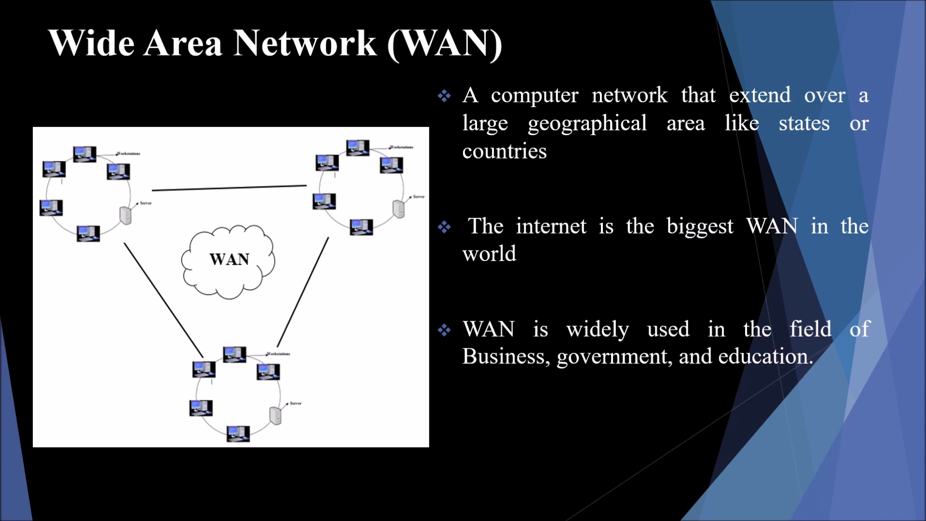
Advance from the Wide Area Network slide to the Advantages and Disadvantages slide
{"action": "key", "text": "right"}
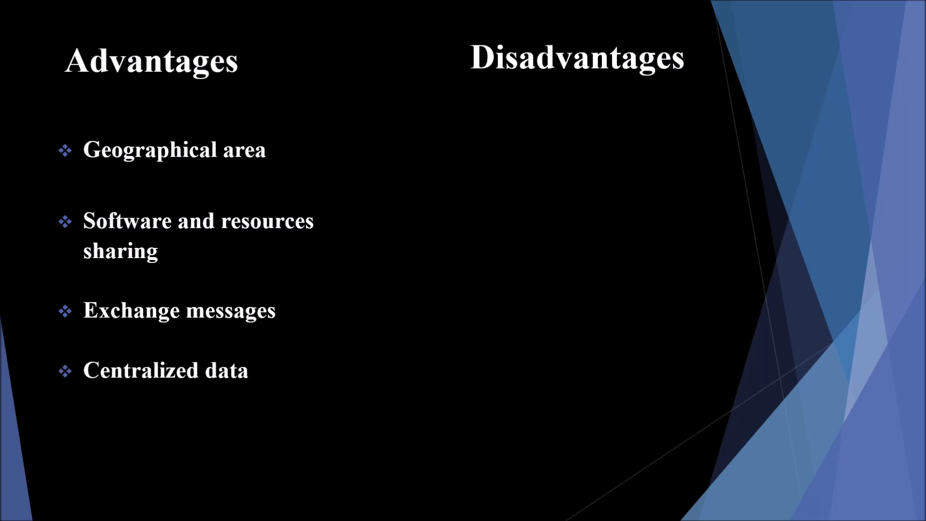
Animate in the WAN advantage bullets up to Global Business, leaving Disadvantages empty
{"action": "type", "text": "Global Business"}
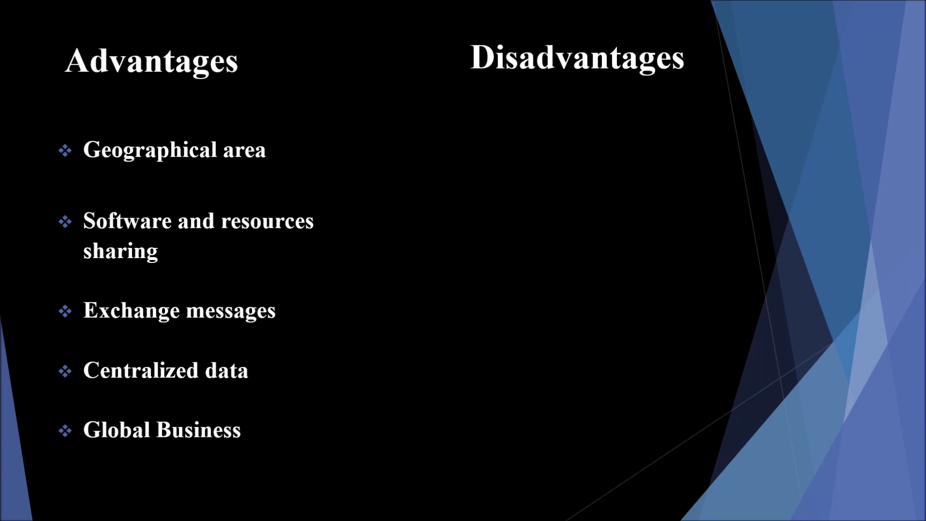